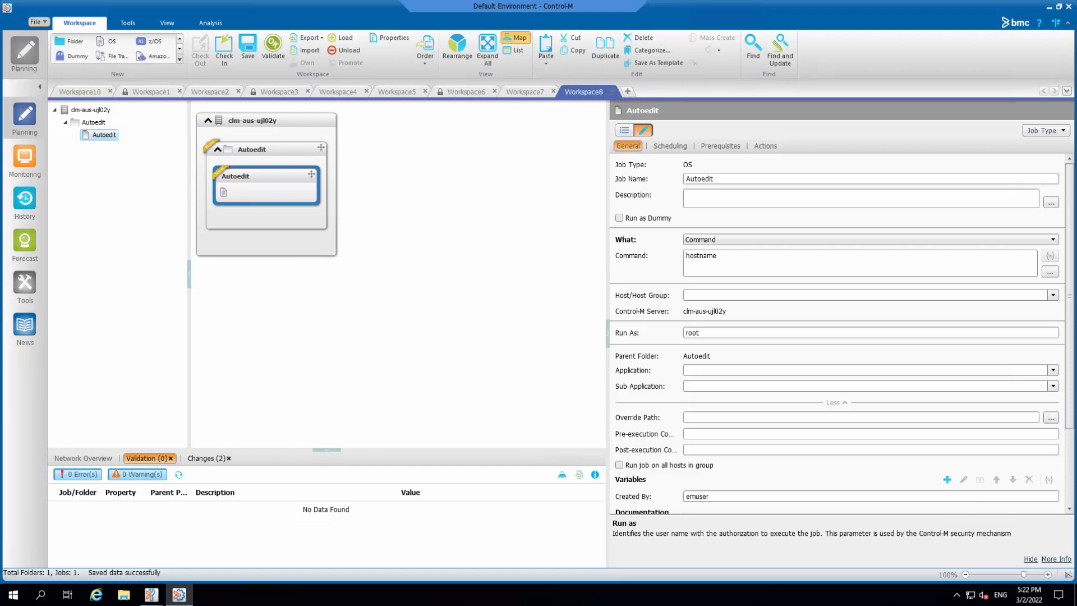
{"action": "mouse_move", "coordinate": [851, 378]}
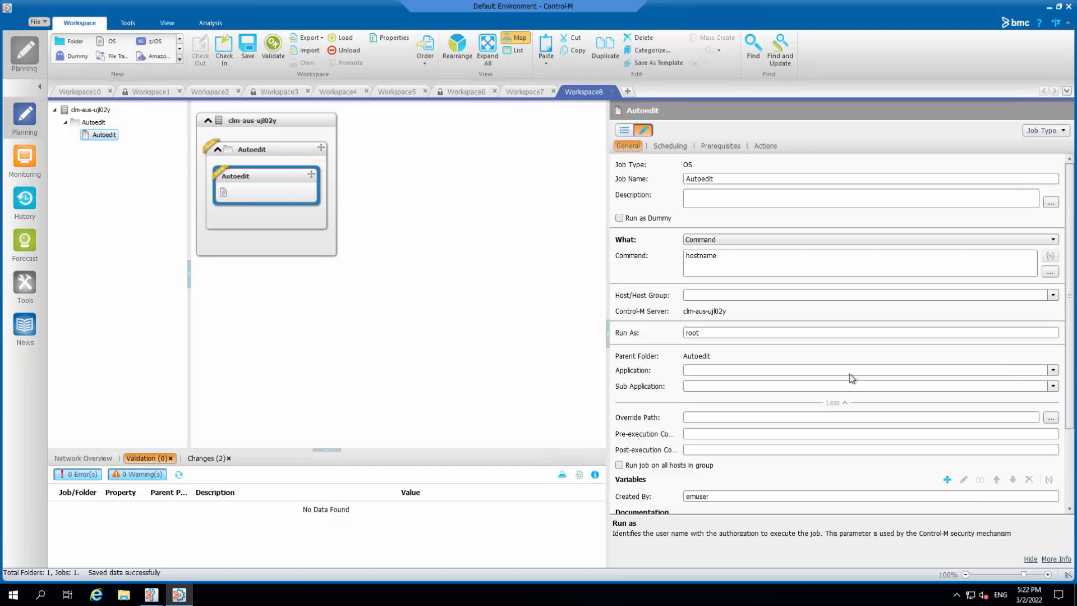
{"action": "mouse_move", "coordinate": [780, 349]}
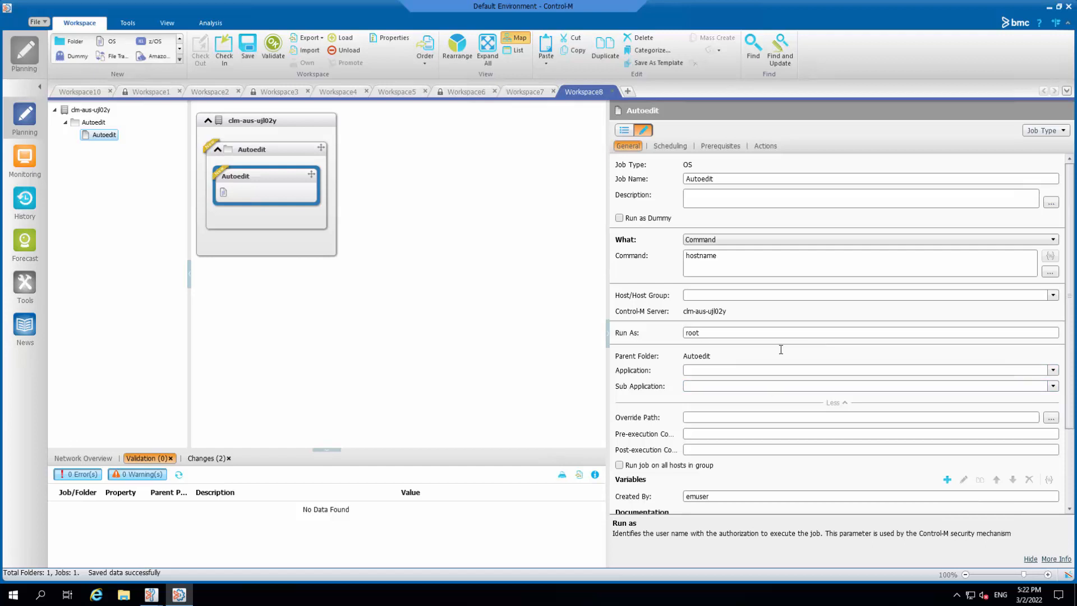
- Add local variables M_01 = JAN and M_02 = FEB to the Autoedit job
{"action": "scroll", "scroll_direction": "down", "scroll_amount": 3}
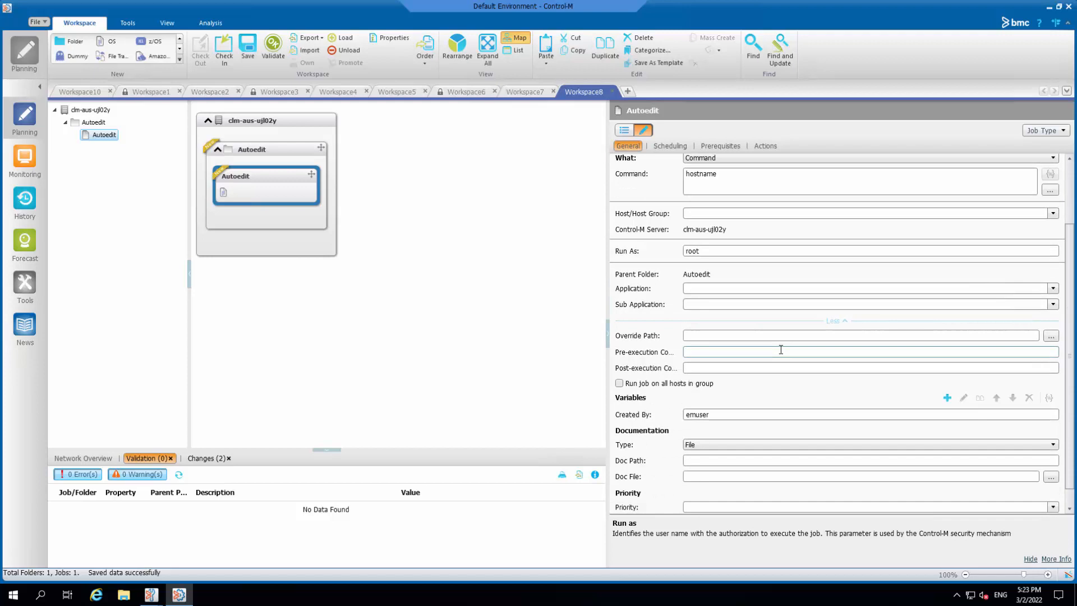
{"action": "scroll", "scroll_direction": "down", "scroll_amount": 3}
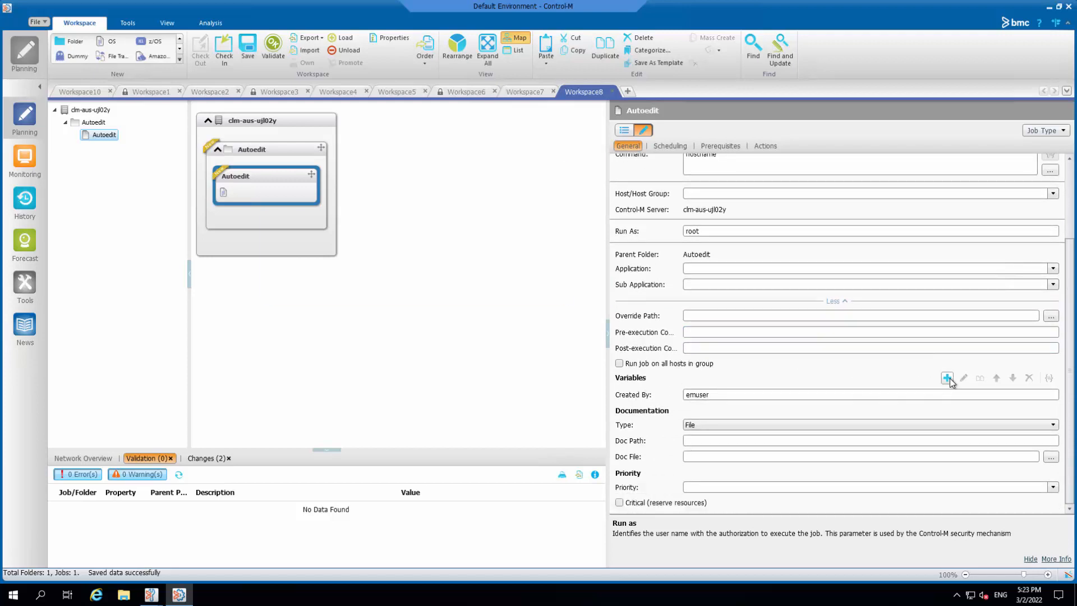
{"action": "left_click", "coordinate": [948, 378]}
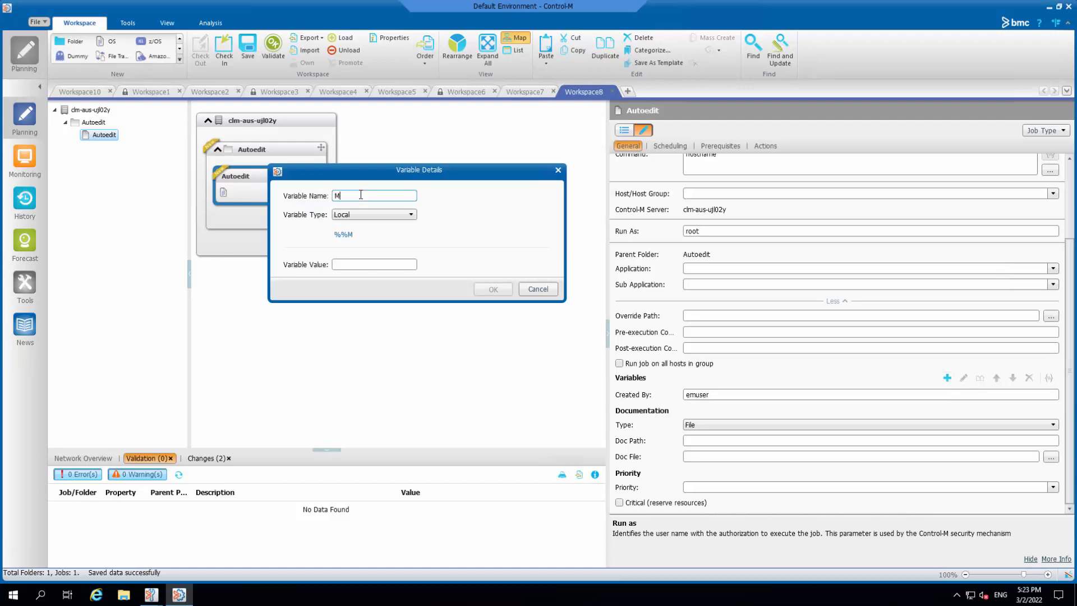
{"action": "type", "text": "_0"}
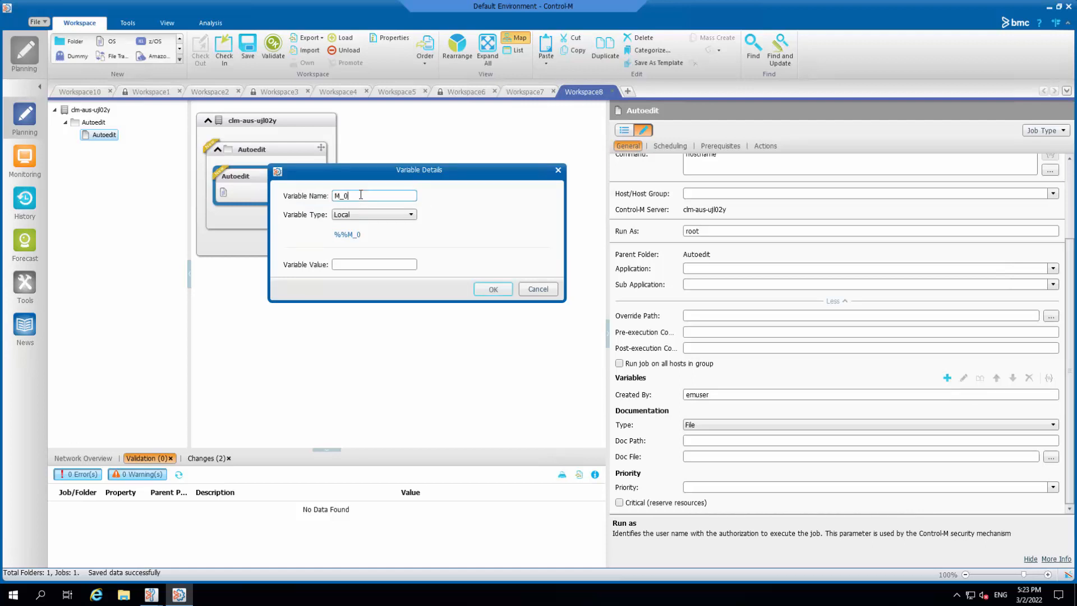
{"action": "type", "text": "JAN"}
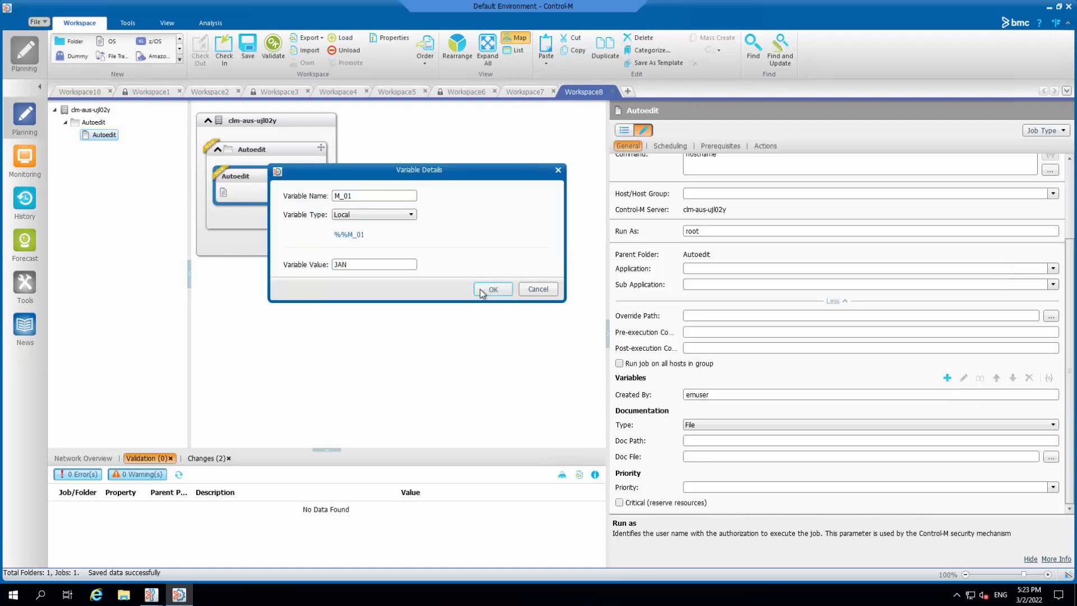
{"action": "left_click", "coordinate": [492, 288]}
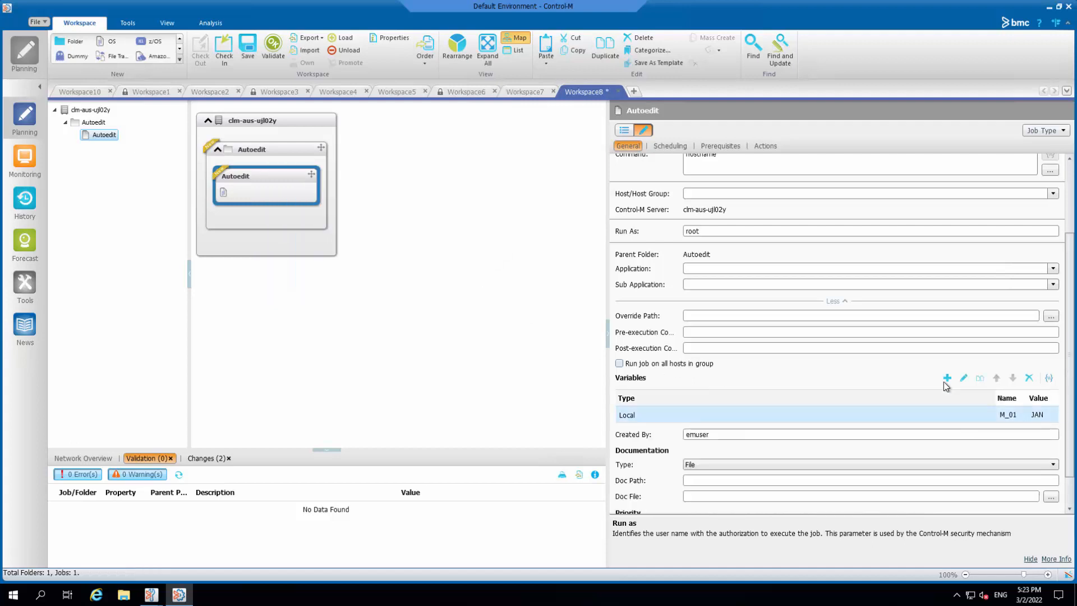
{"action": "left_click", "coordinate": [946, 378]}
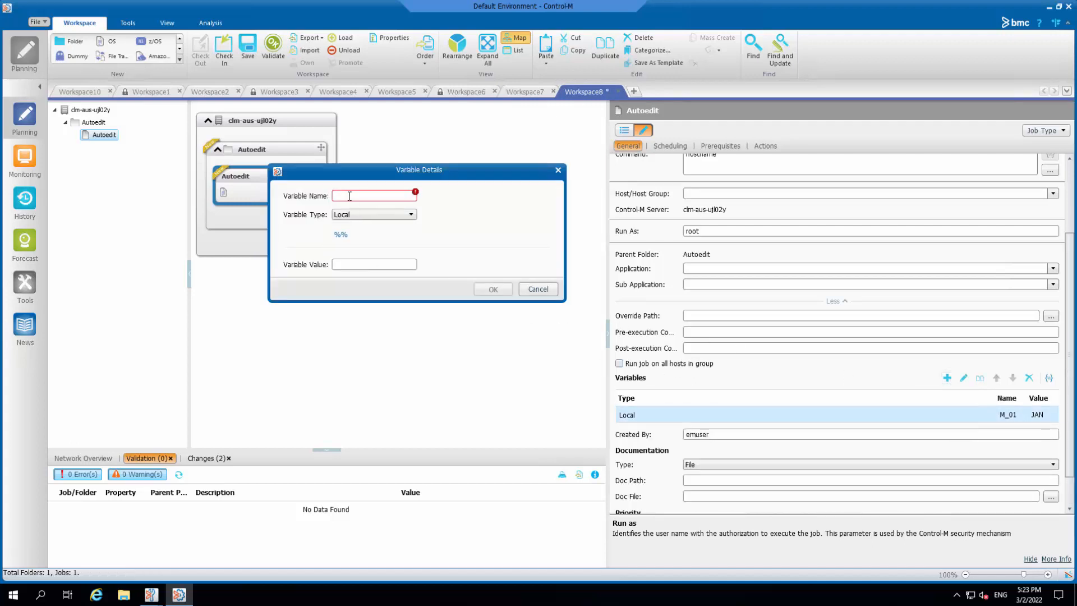
{"action": "type", "text": "M_0"}
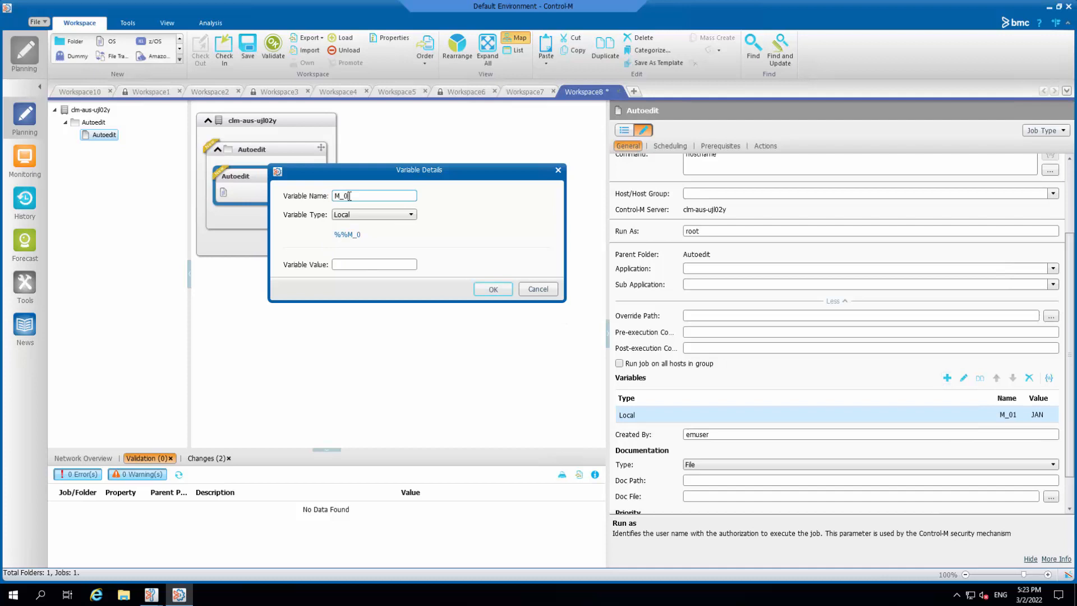
{"action": "type", "text": "2"}
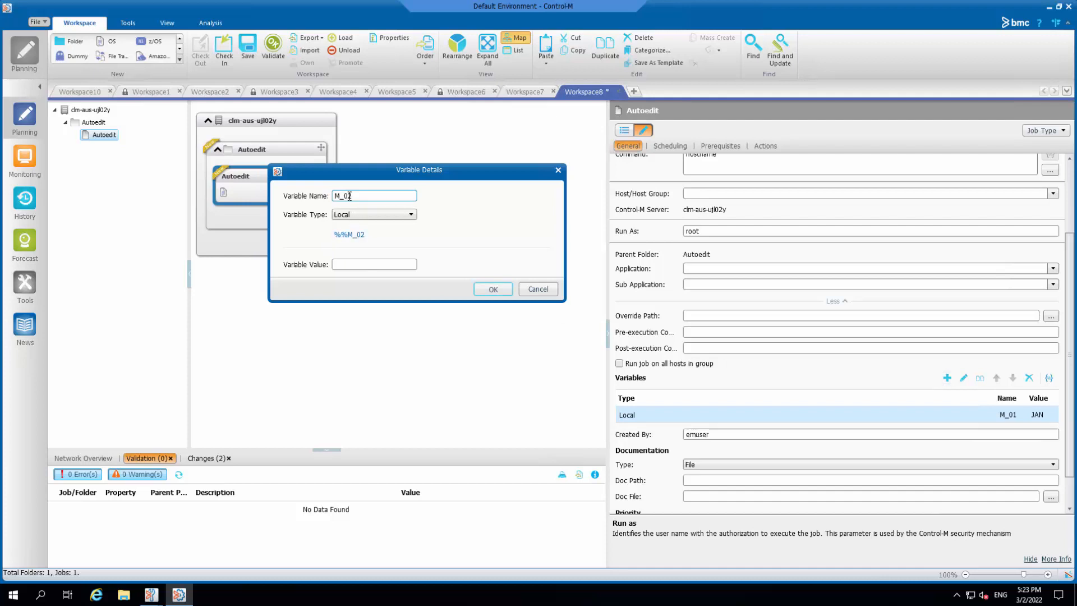
{"action": "type", "text": "FEB"}
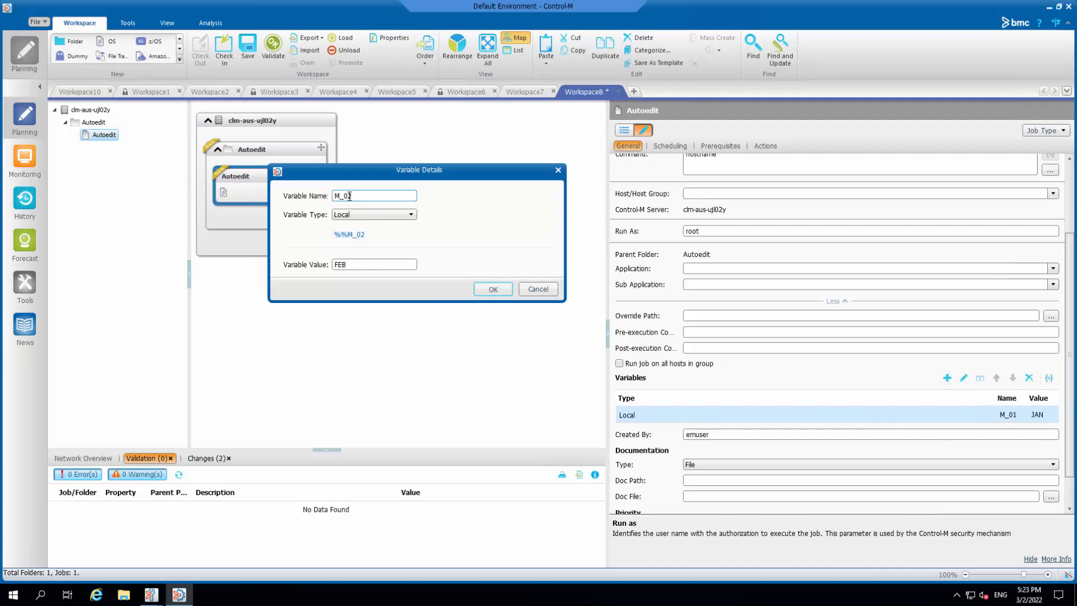
{"action": "left_click", "coordinate": [492, 288]}
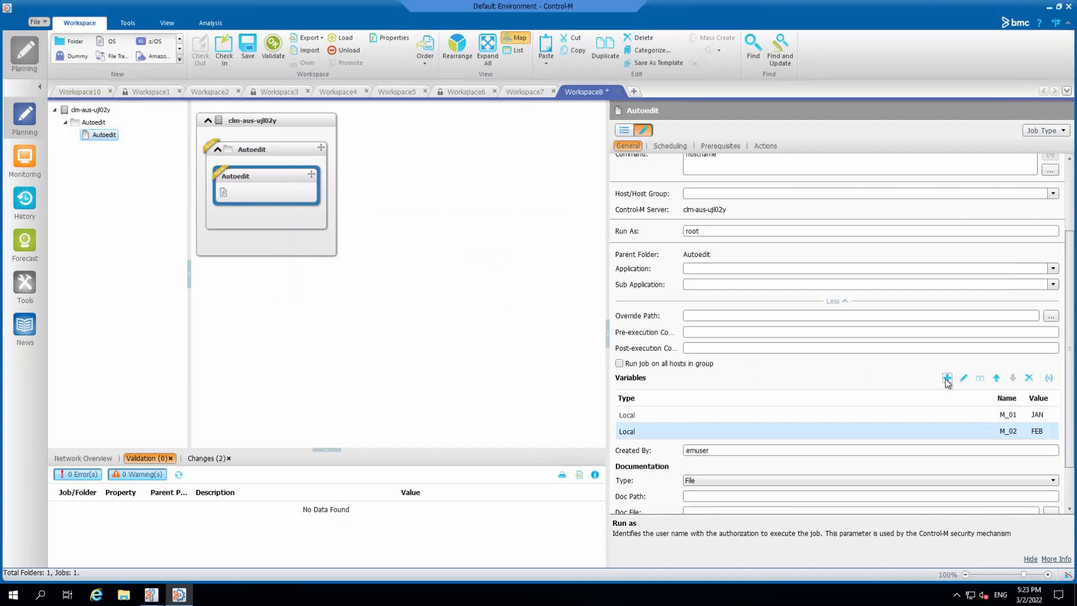
- Add local variables M_03 = MAR and M_04 = APR to the job
{"action": "left_click", "coordinate": [946, 378]}
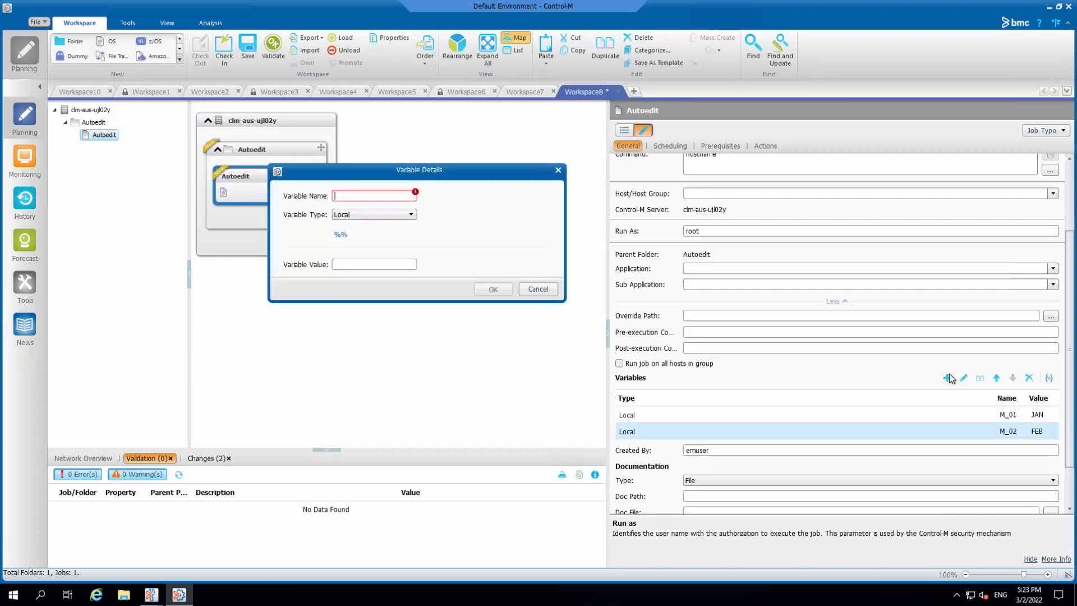
{"action": "type", "text": "M_03"}
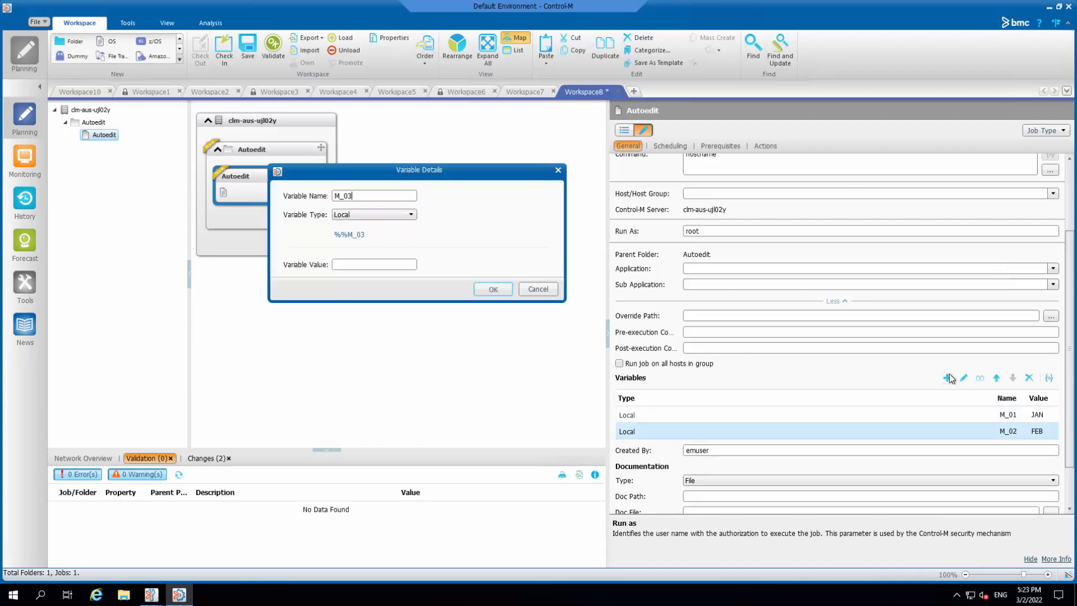
{"action": "type", "text": "MAR"}
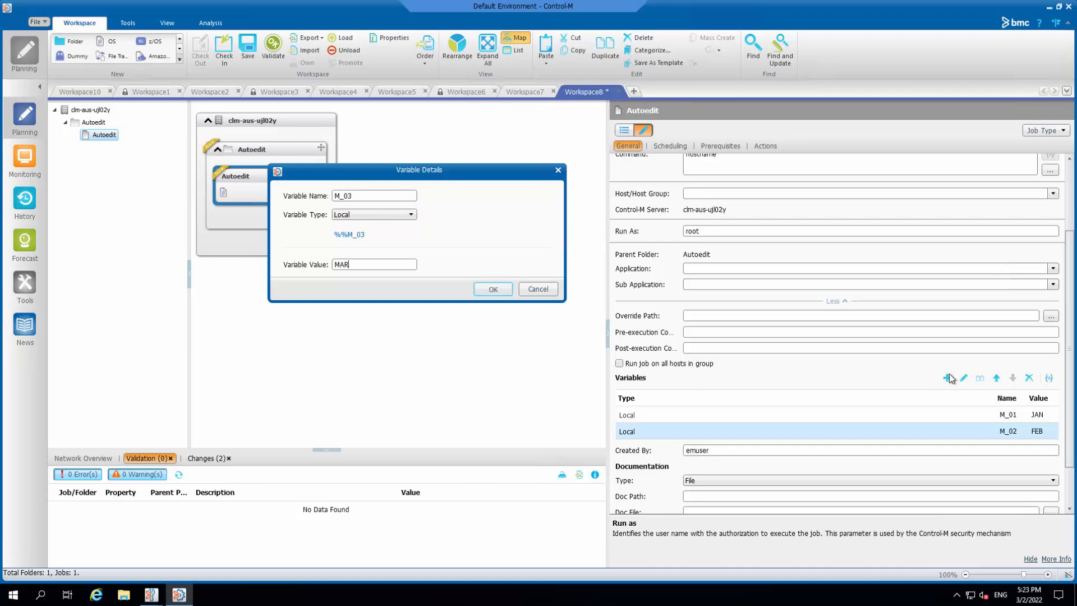
{"action": "left_click", "coordinate": [491, 288]}
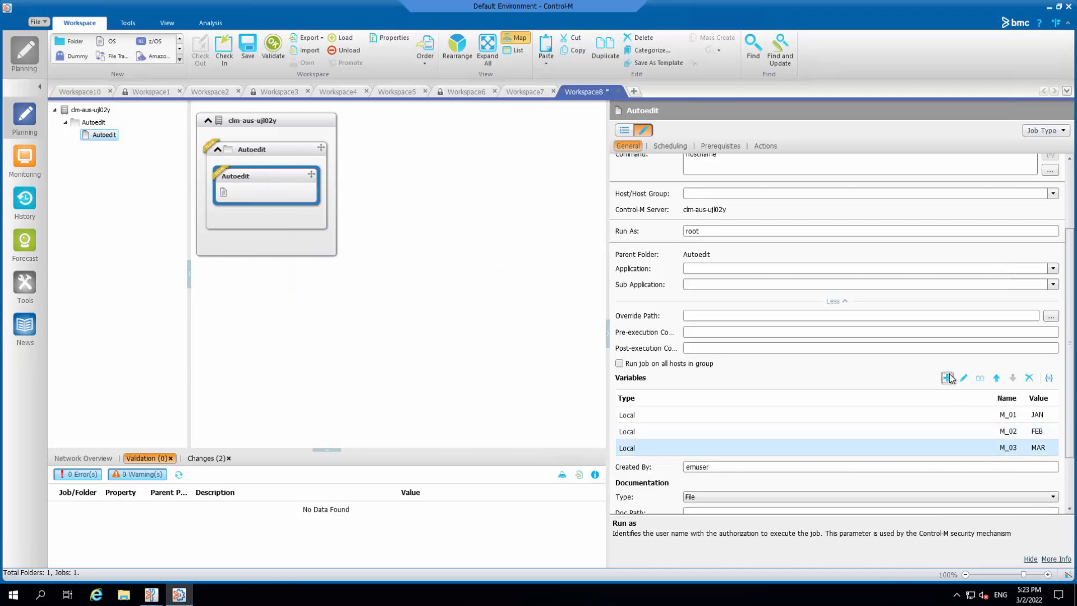
{"action": "left_click", "coordinate": [947, 377]}
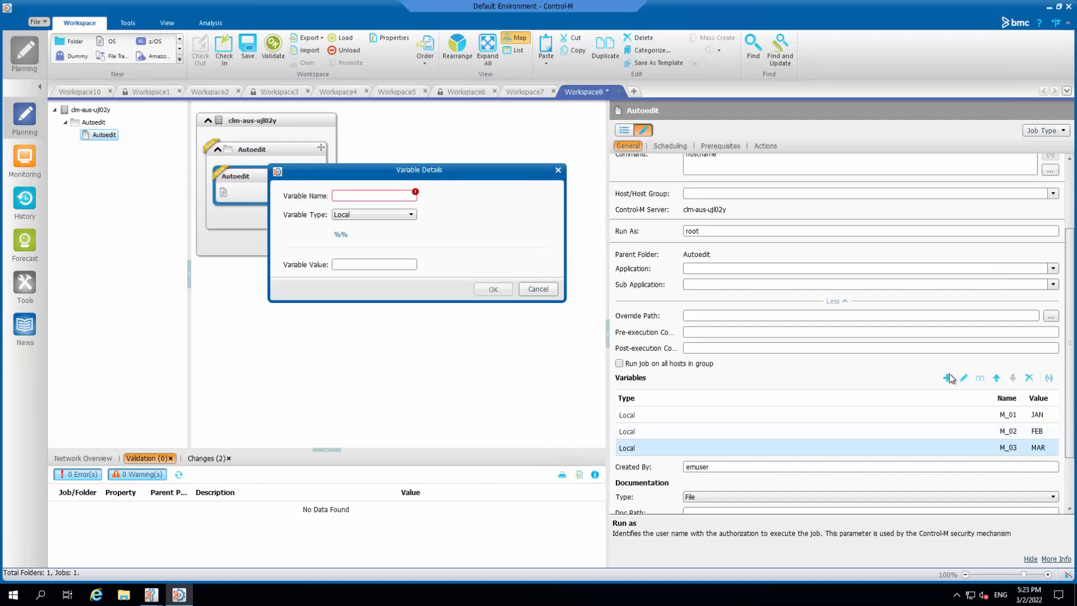
{"action": "type", "text": "M_0"}
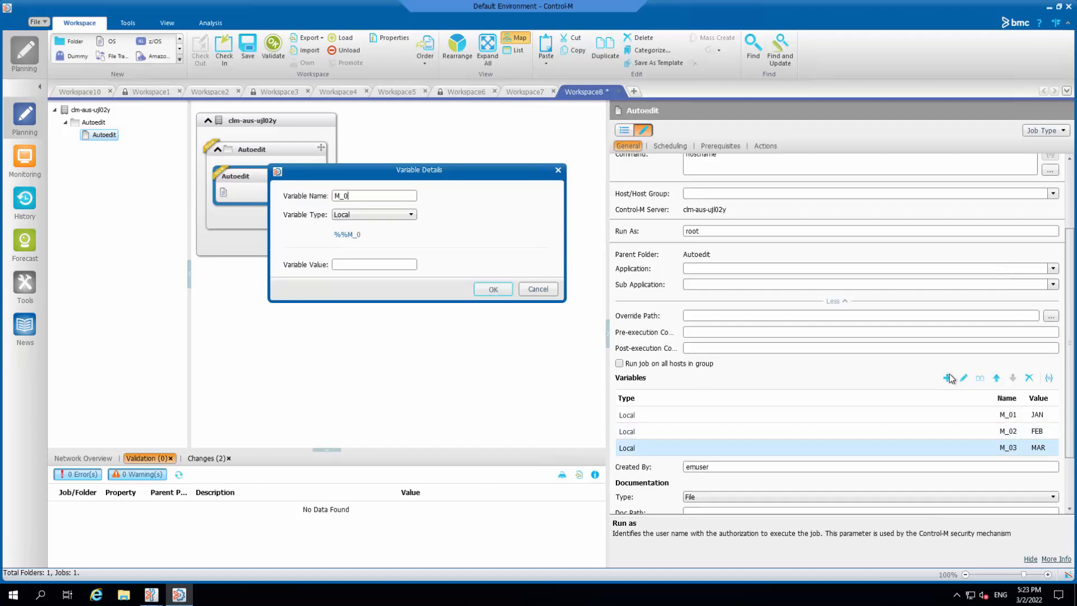
{"action": "type", "text": "4"}
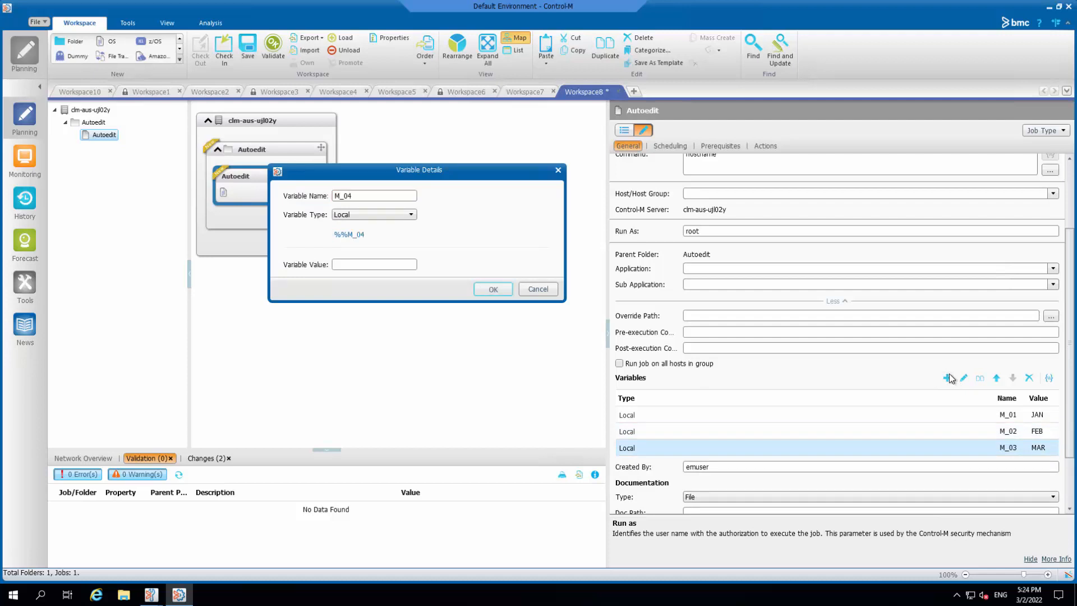
{"action": "type", "text": "A"}
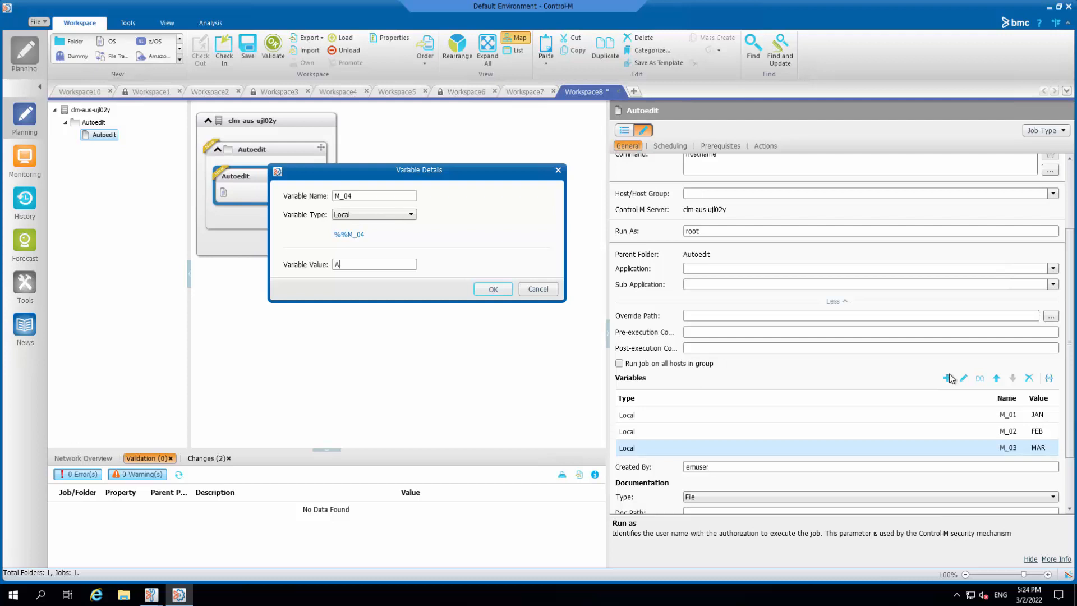
{"action": "type", "text": "PR"}
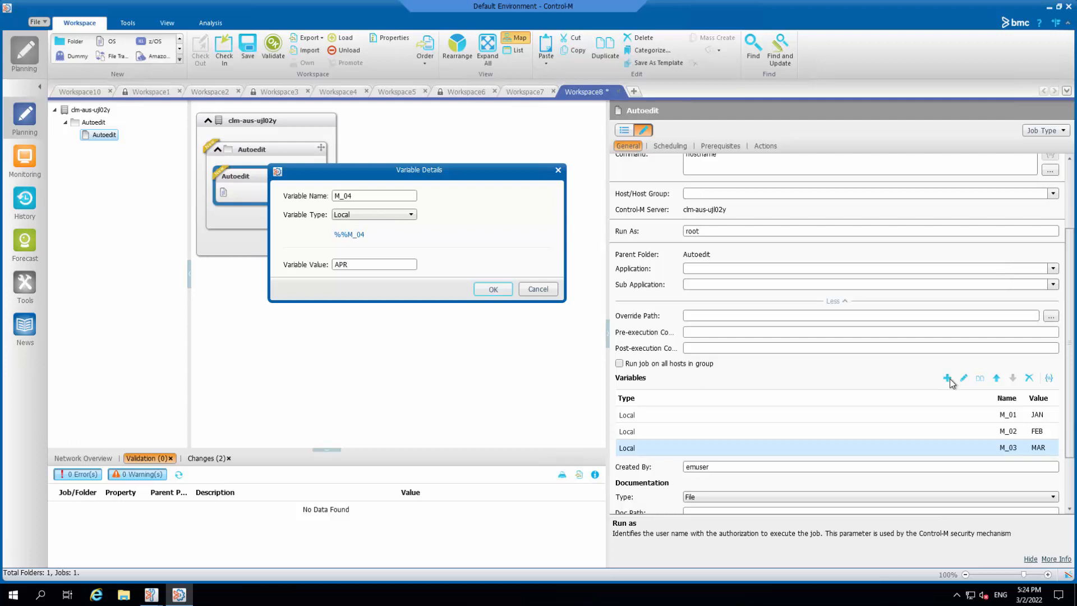
{"action": "left_click", "coordinate": [491, 288]}
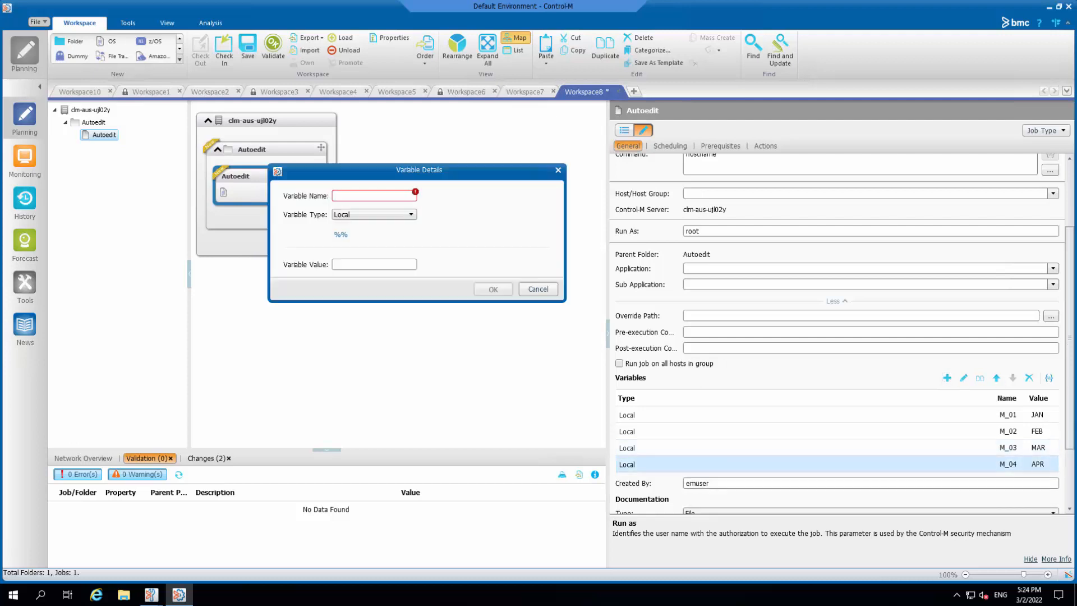
- Add local variable MMM_MONTH = %%M_%%MONTH and start the Variables Simulation preview
{"action": "type", "text": "MMM_"}
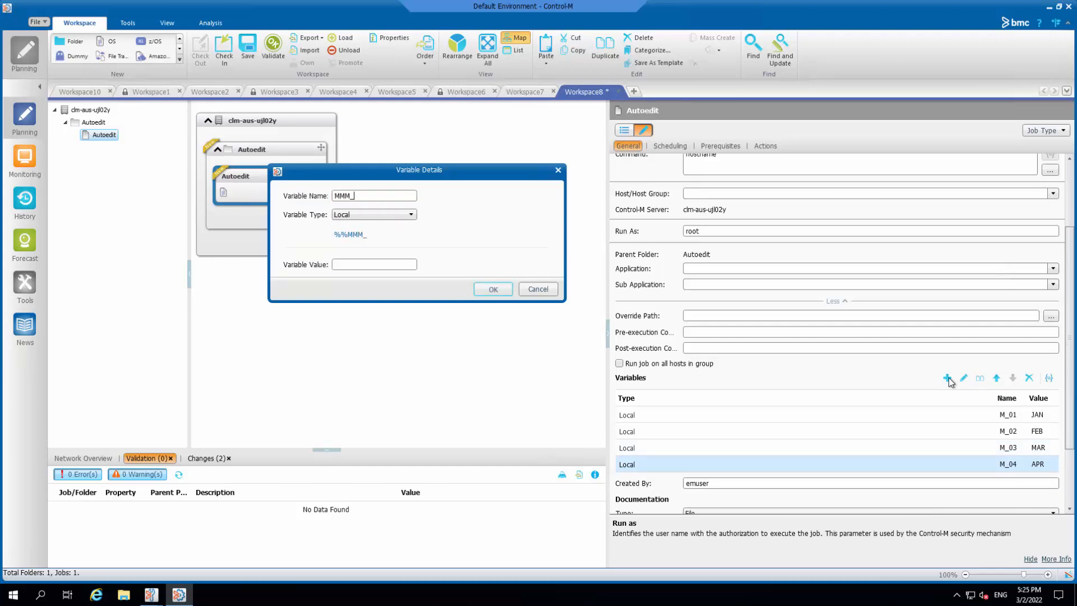
{"action": "type", "text": "MONTH"}
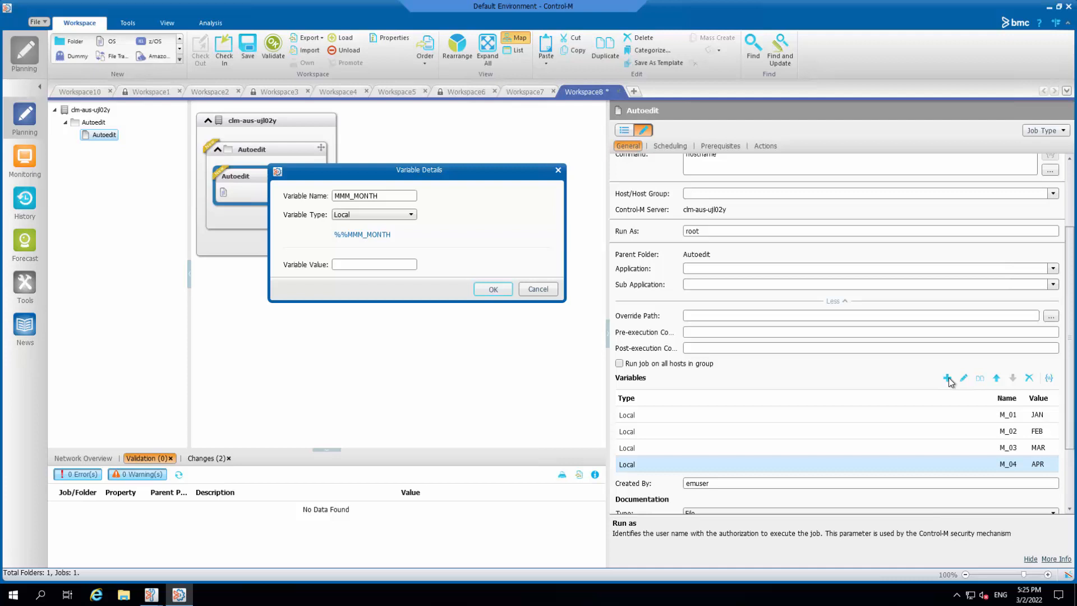
{"action": "double_click", "coordinate": [362, 234]}
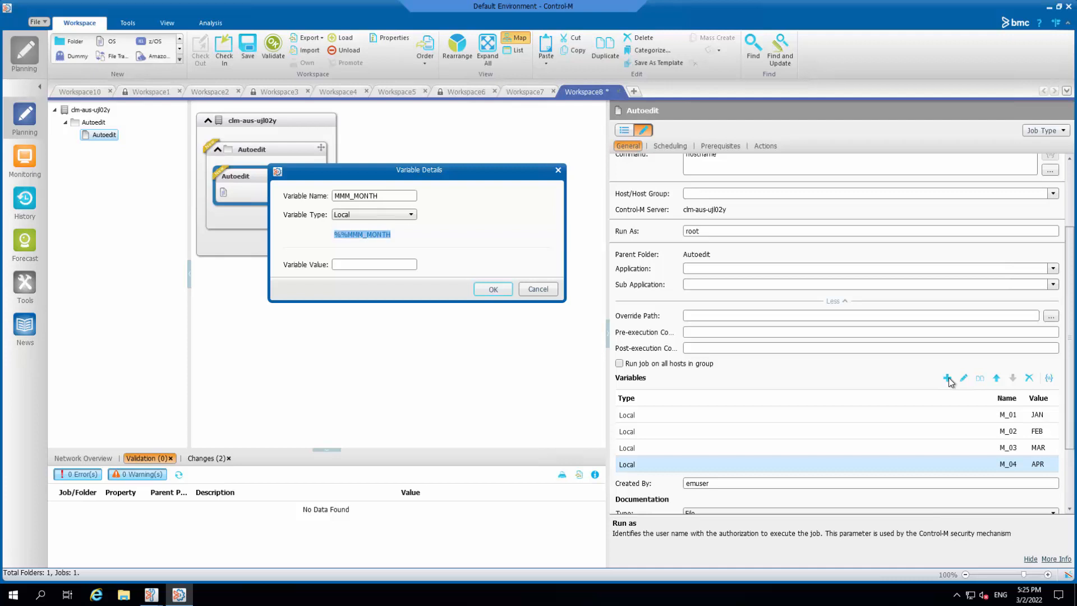
{"action": "type", "text": "%%"}
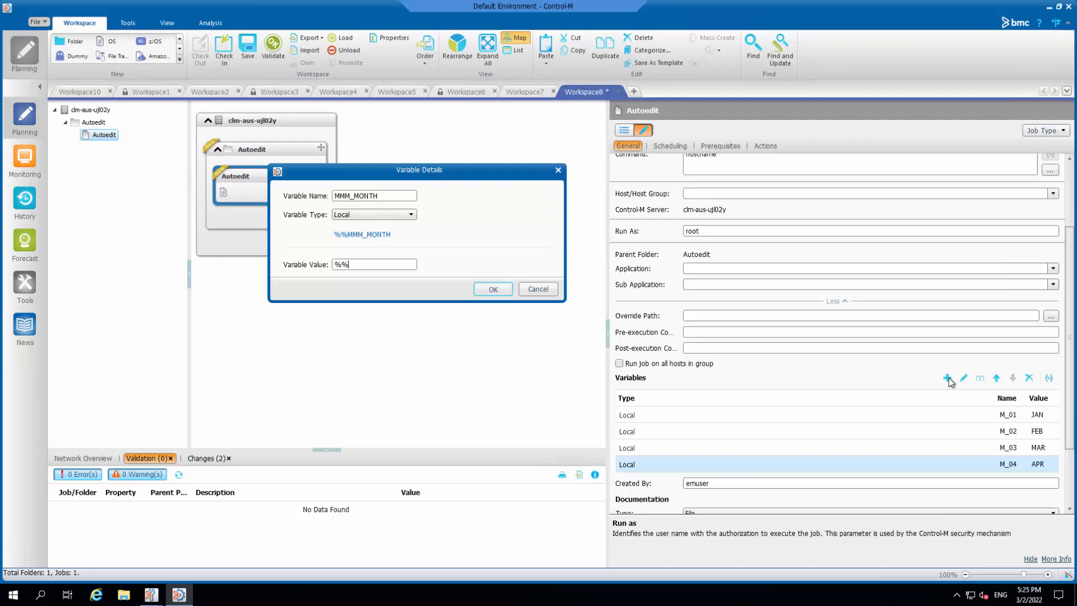
{"action": "type", "text": "M_"}
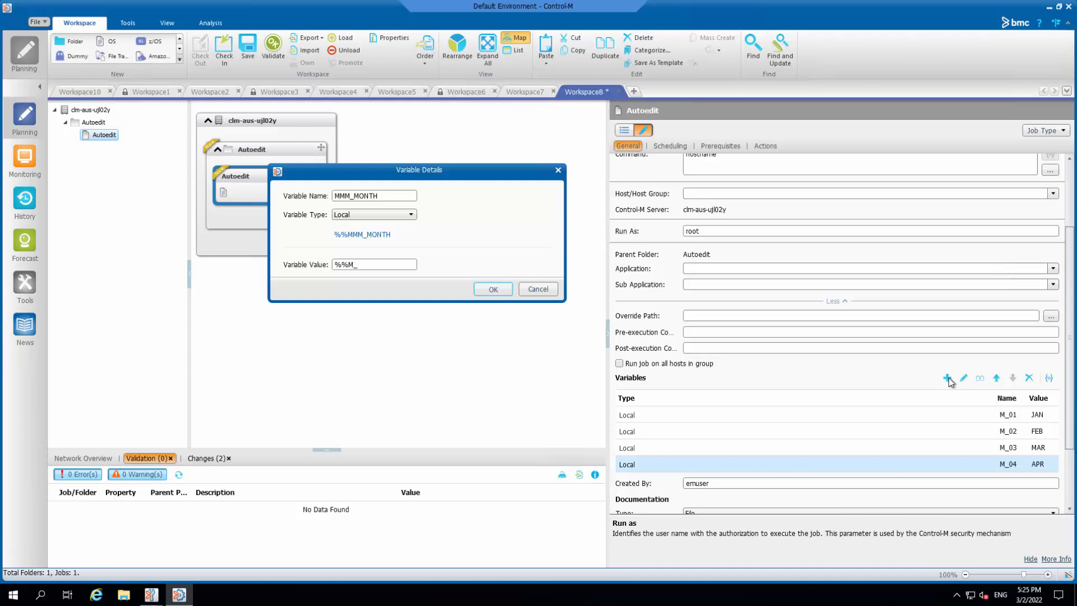
{"action": "type", "text": "%%MONT"}
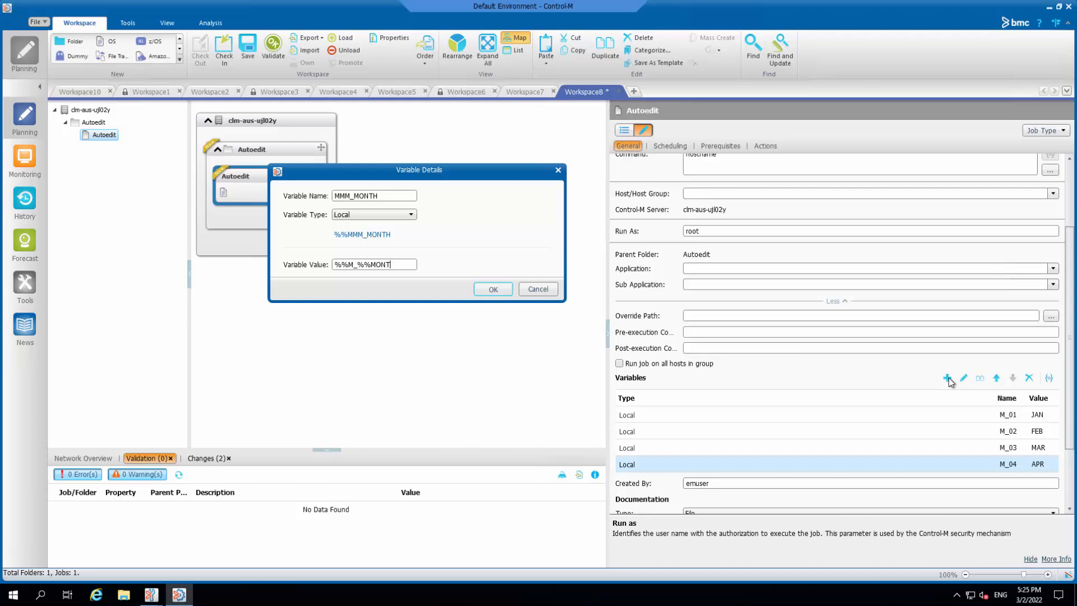
{"action": "left_click", "coordinate": [491, 288]}
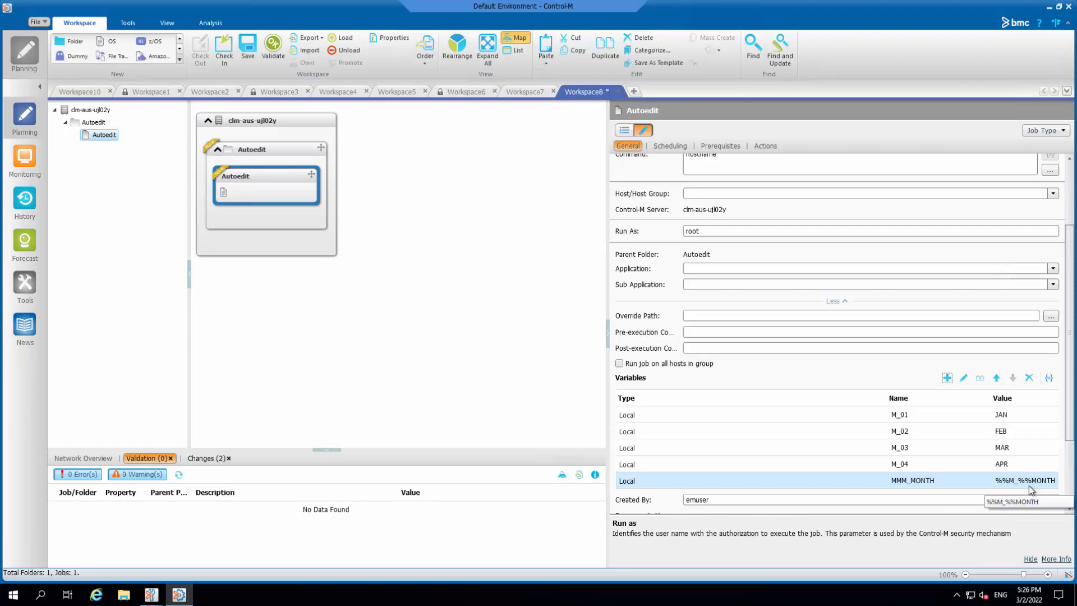
{"action": "mouse_move", "coordinate": [1019, 453]}
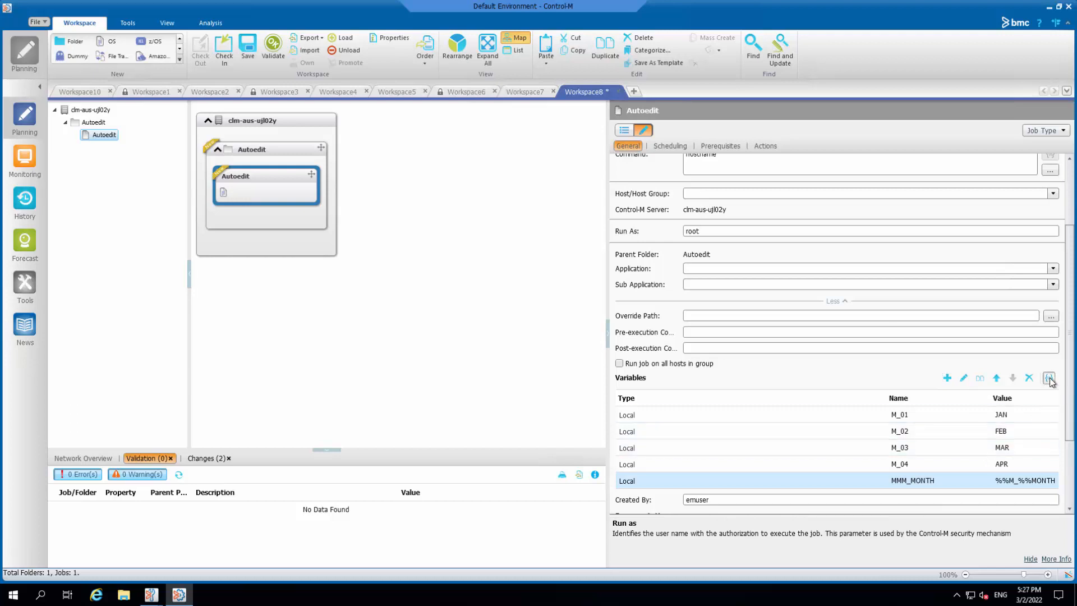
{"action": "left_click", "coordinate": [1050, 377]}
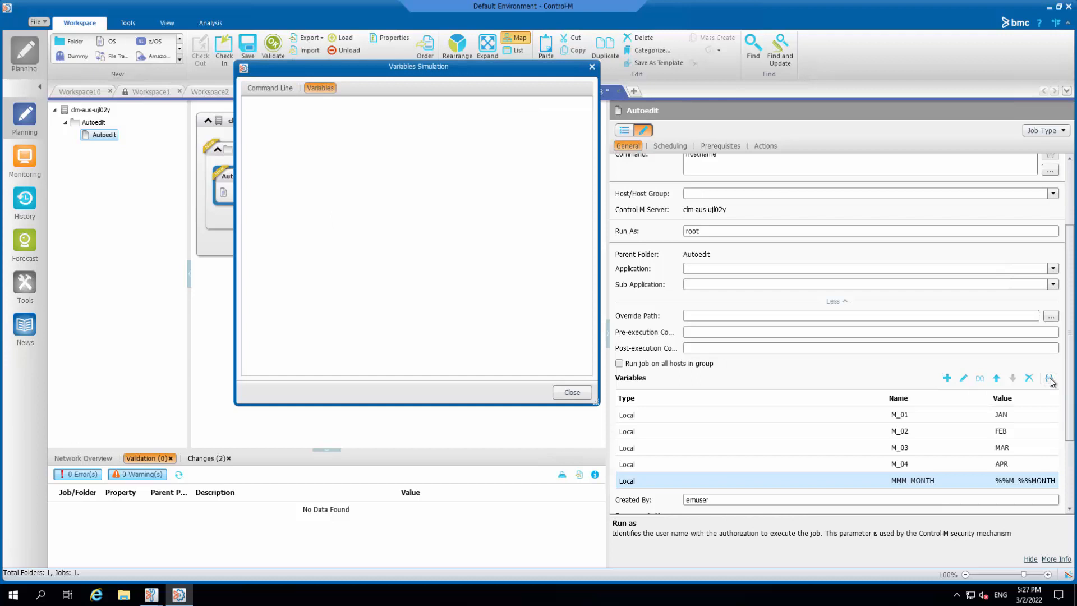